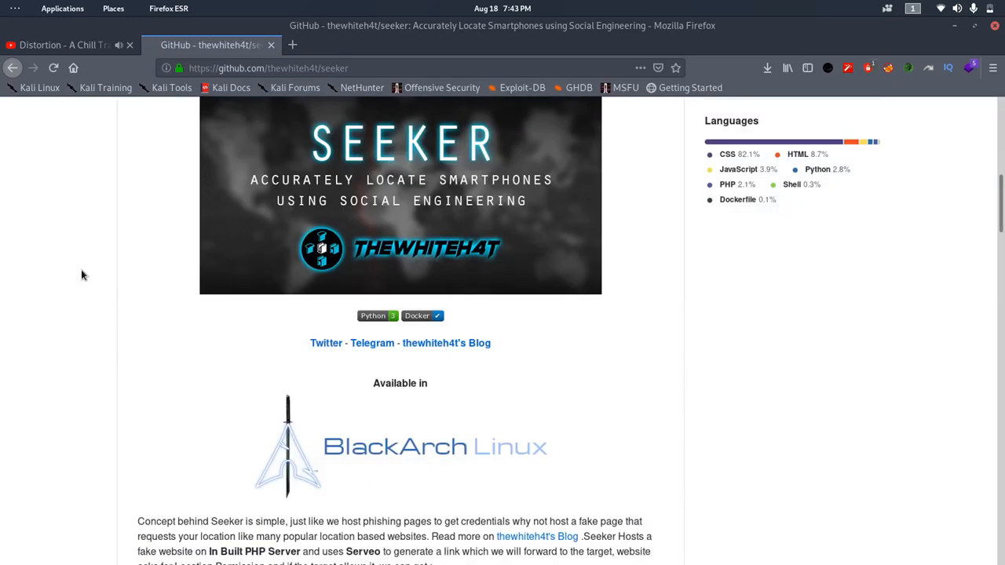
# Clone seeker into Documents/Tools, enter it, and chmod 777 install.sh
pyautogui.scroll(-3)
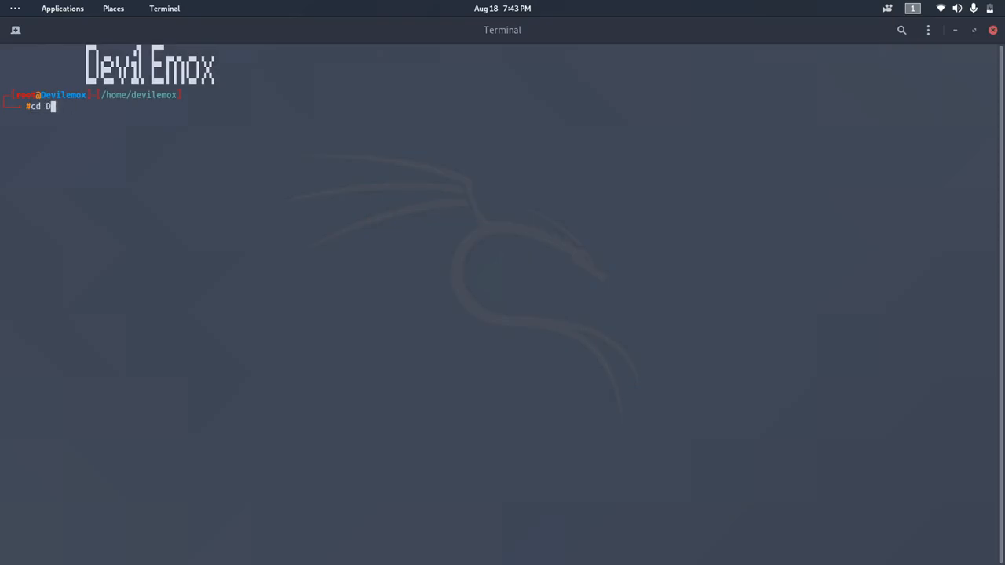
pyautogui.write('ocuments/Tools')
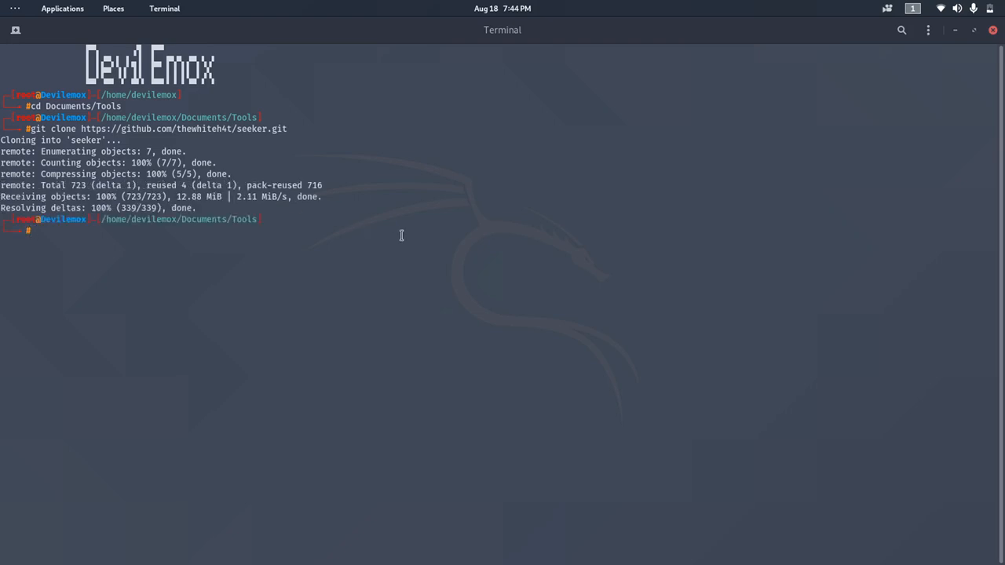
pyautogui.write('ls')
pyautogui.write('cd seeker')
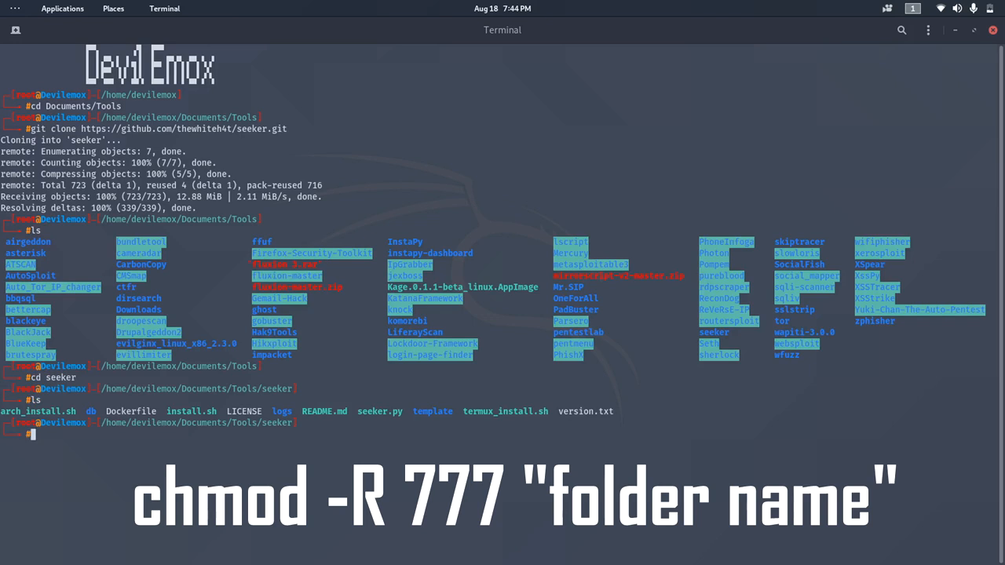
pyautogui.write('chmod 777')
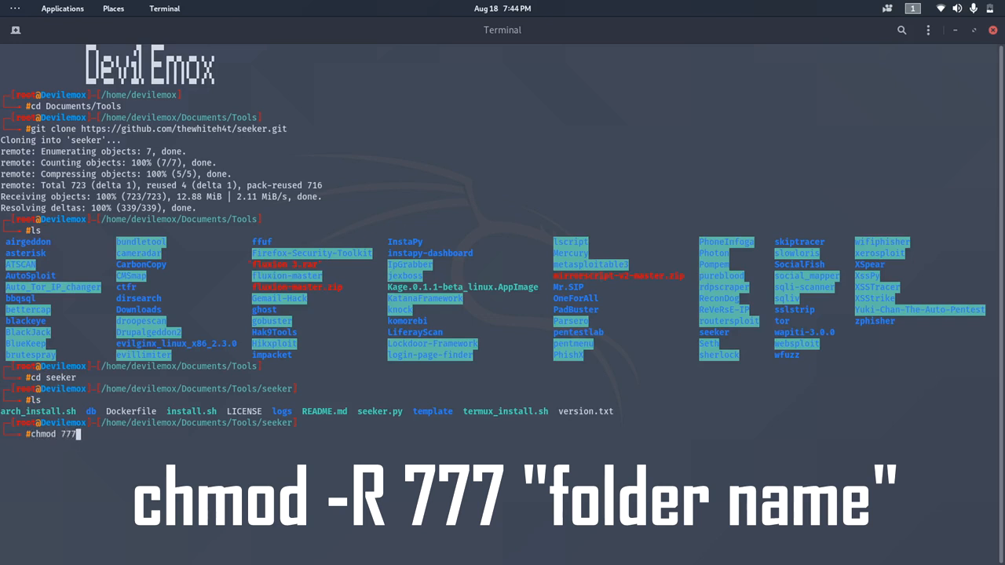
pyautogui.write('install.sh')
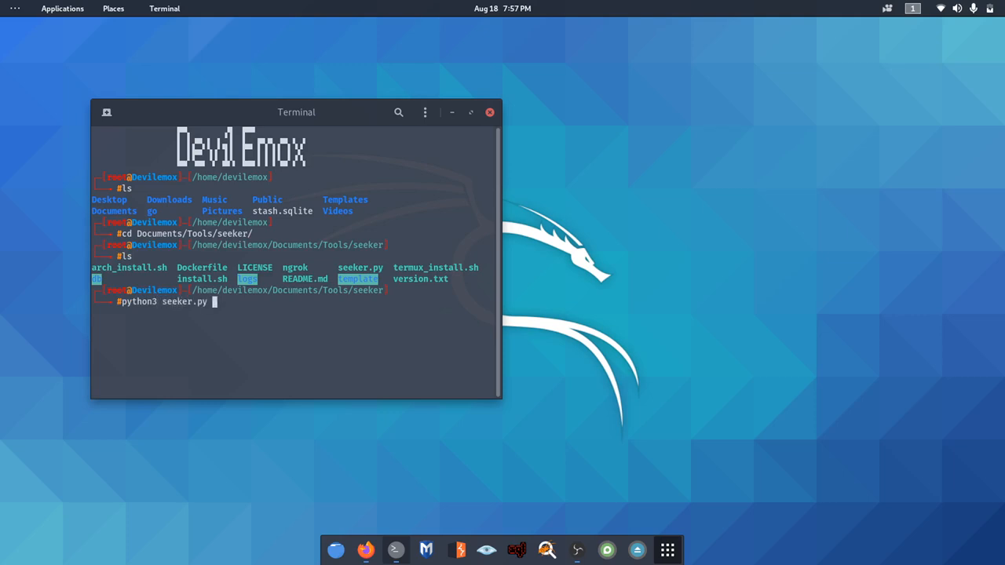
# Run python3 seeker.py -t manual to reach Seeker's template list
pyautogui.write('-t')
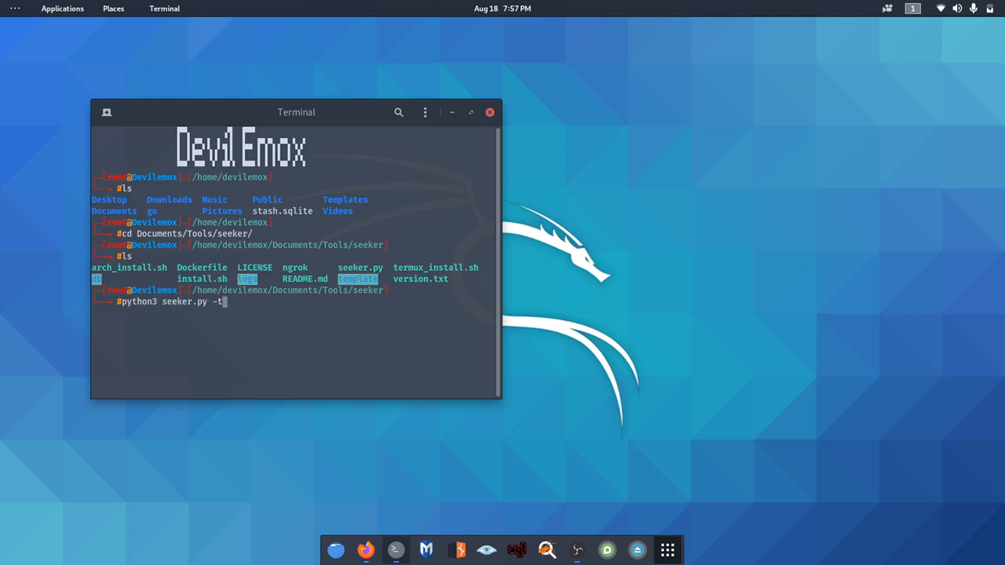
pyautogui.write('manual')
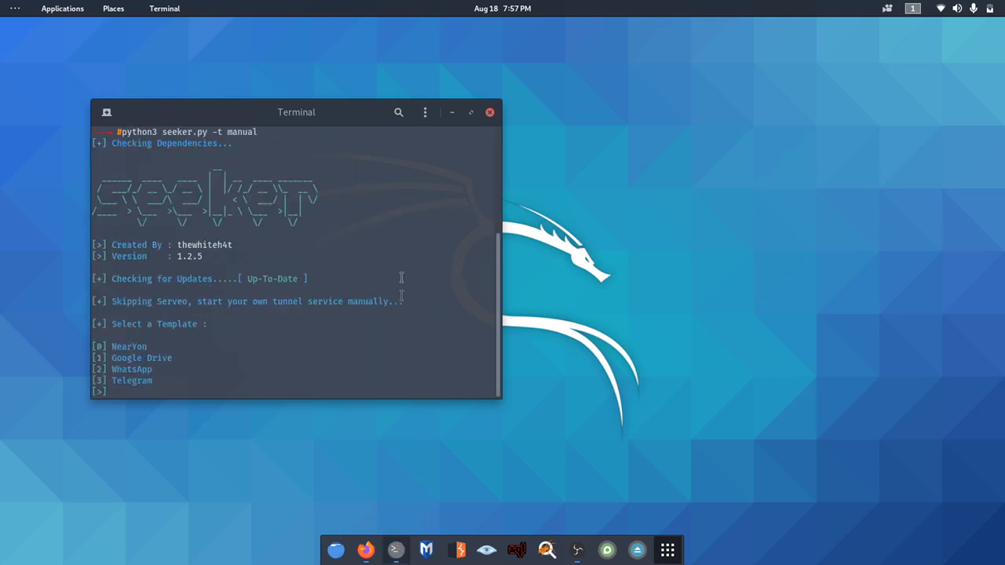
pyautogui.click(425, 112)
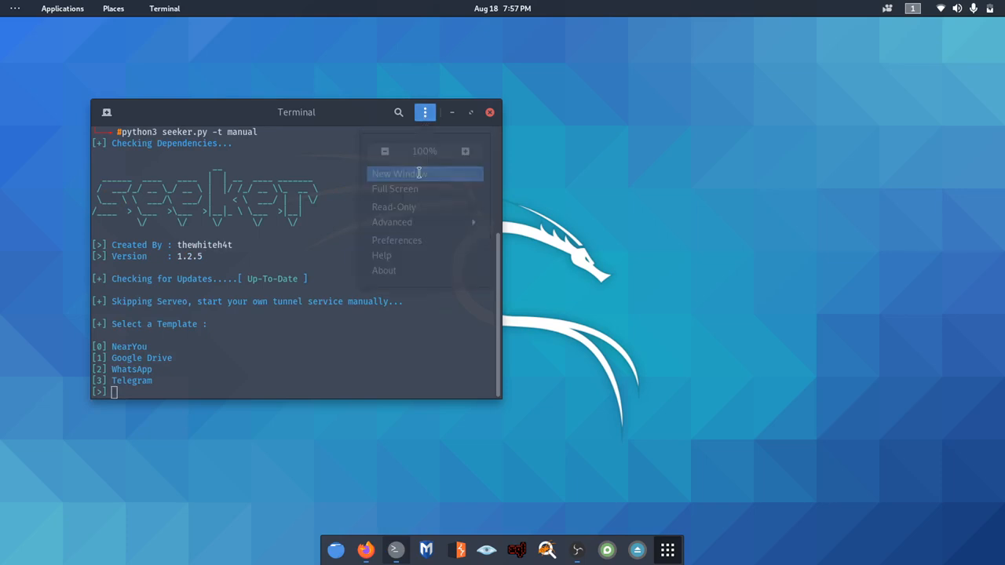
# Open a second terminal and move into Documents/Tools/seeker
pyautogui.click(396, 174)
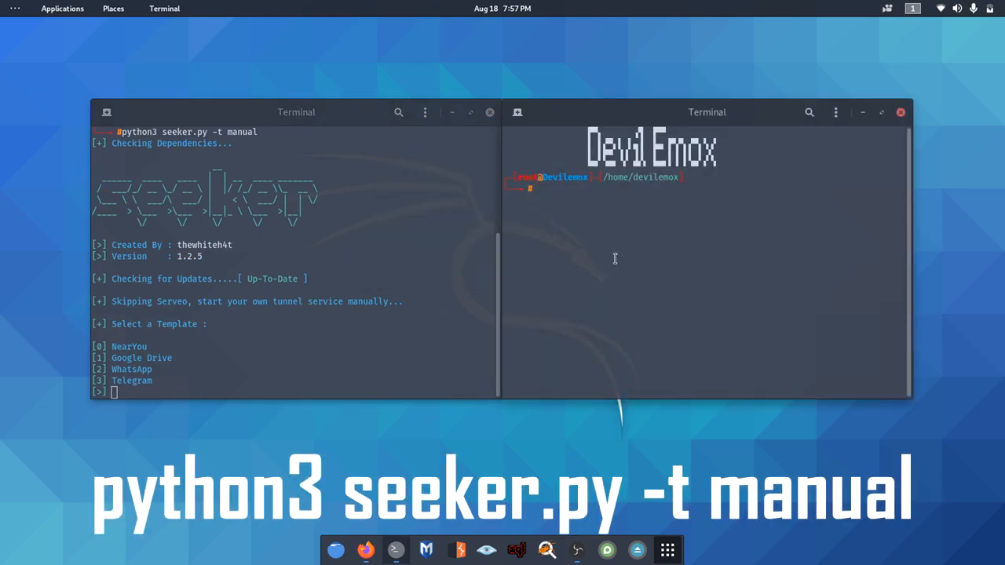
pyautogui.write('ngrok')
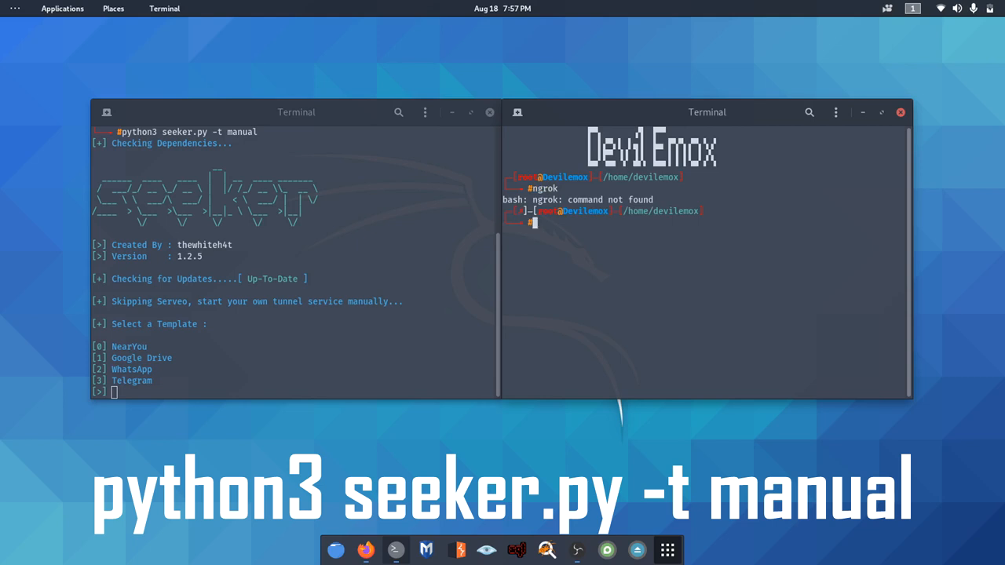
pyautogui.write('cd')
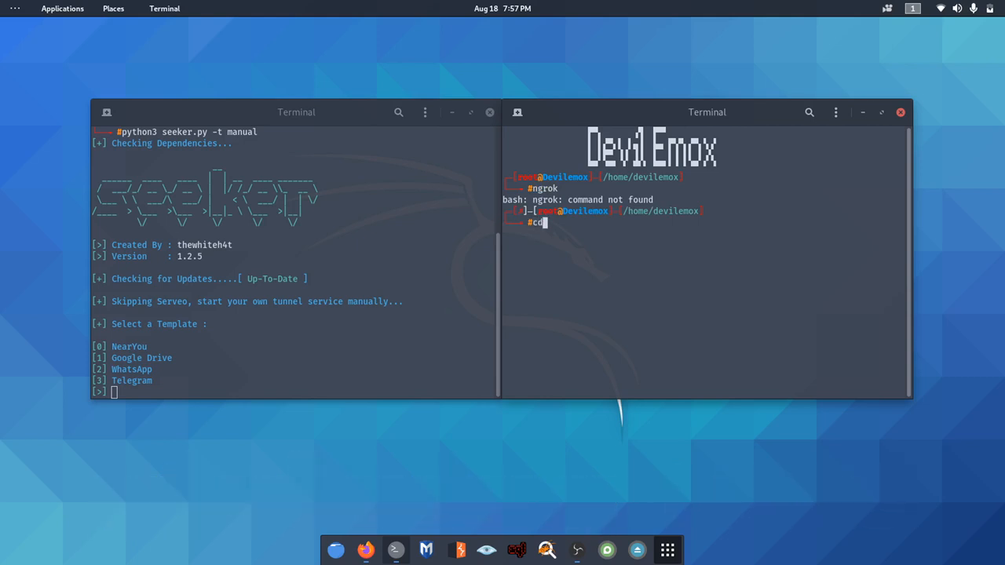
pyautogui.write('Docum')
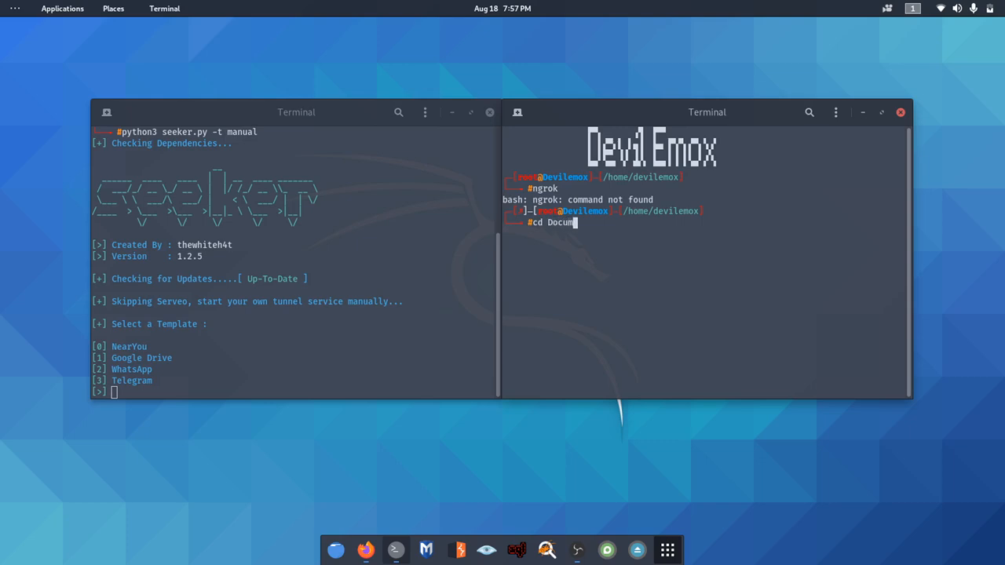
pyautogui.write('ents/tool')
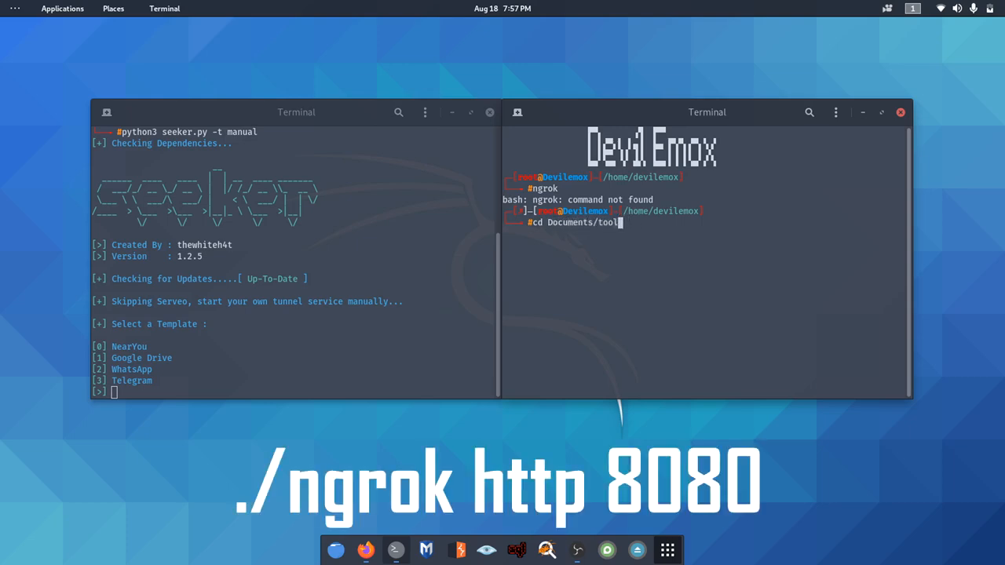
pyautogui.write('Tools/')
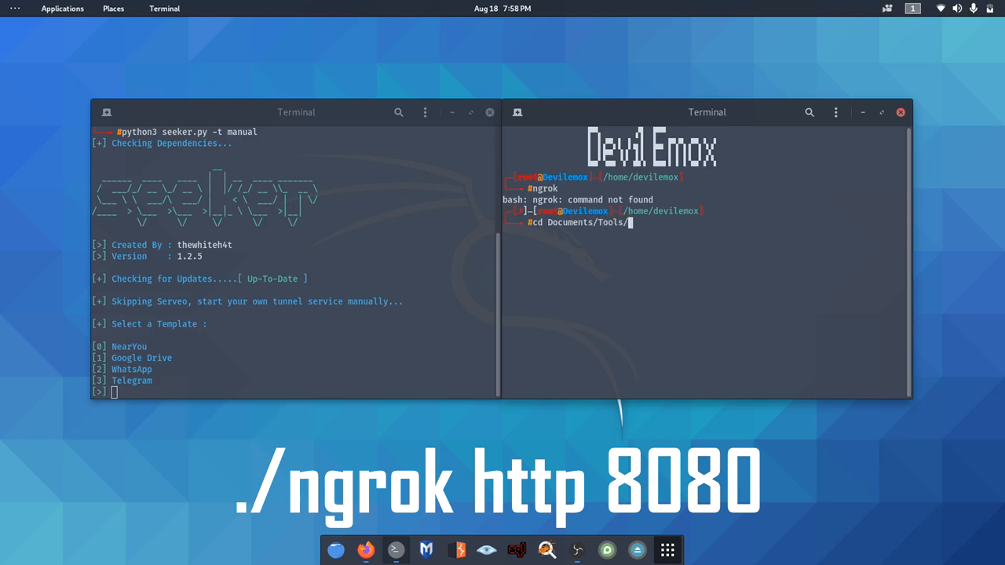
pyautogui.write('seeker')
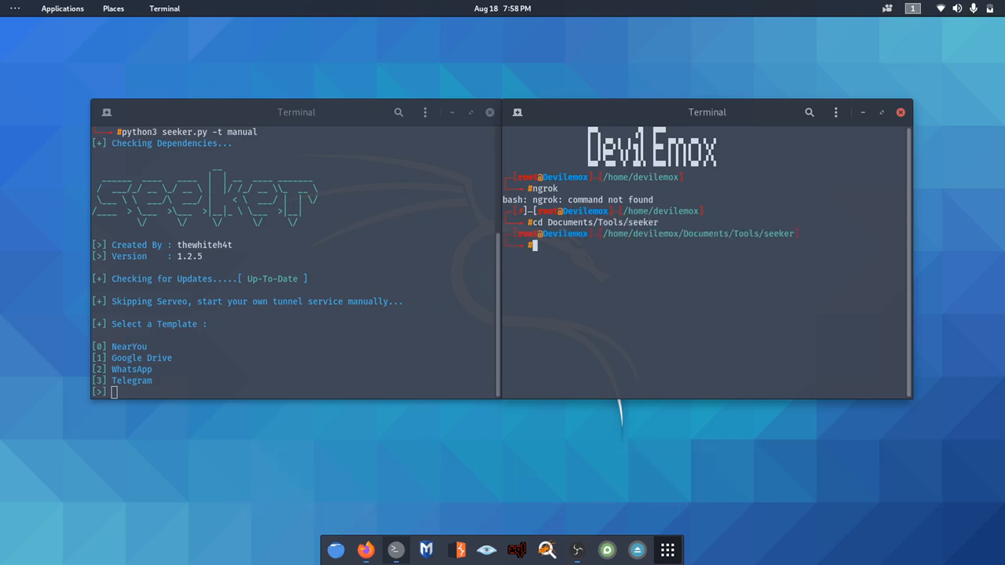
# Start ./ngrok http 8080 and pick WhatsApp template 2 in Seeker
pyautogui.write('./ngrok h')
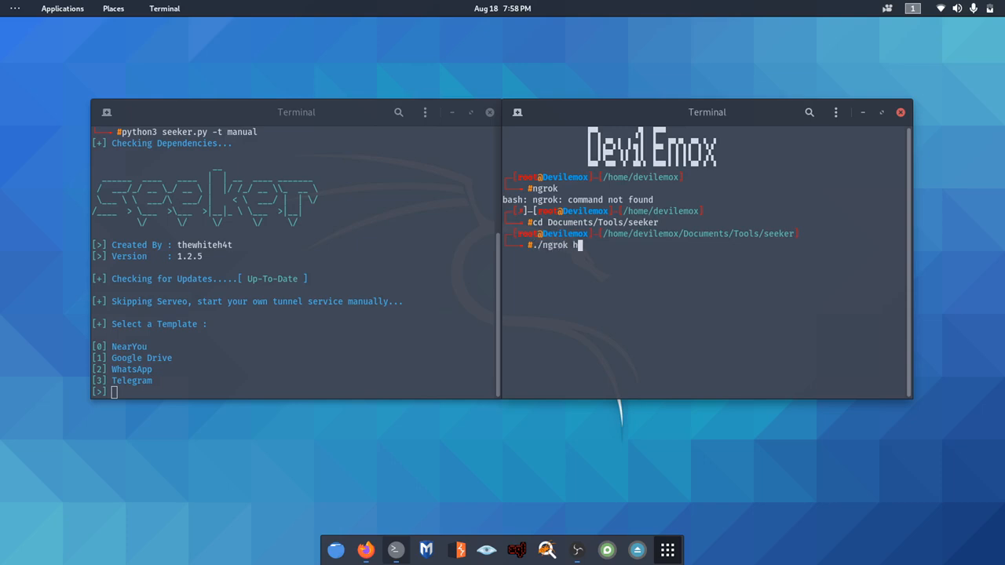
pyautogui.write('ttp')
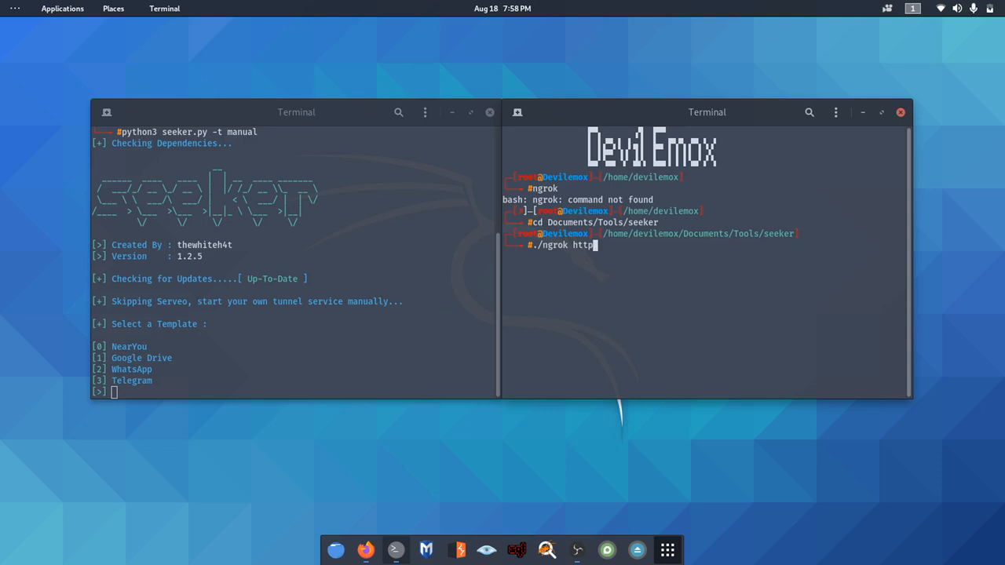
pyautogui.write('9')
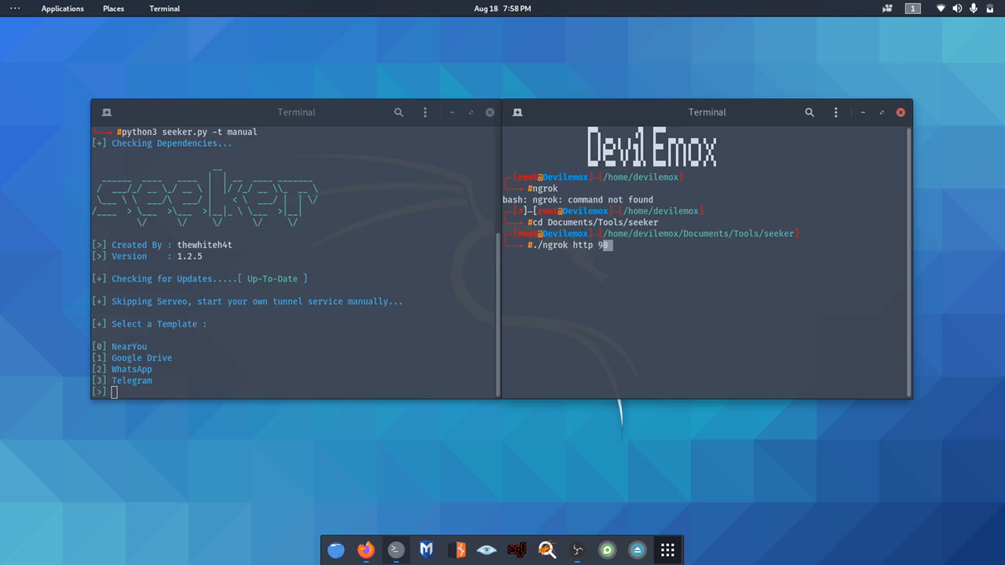
pyautogui.write('080')
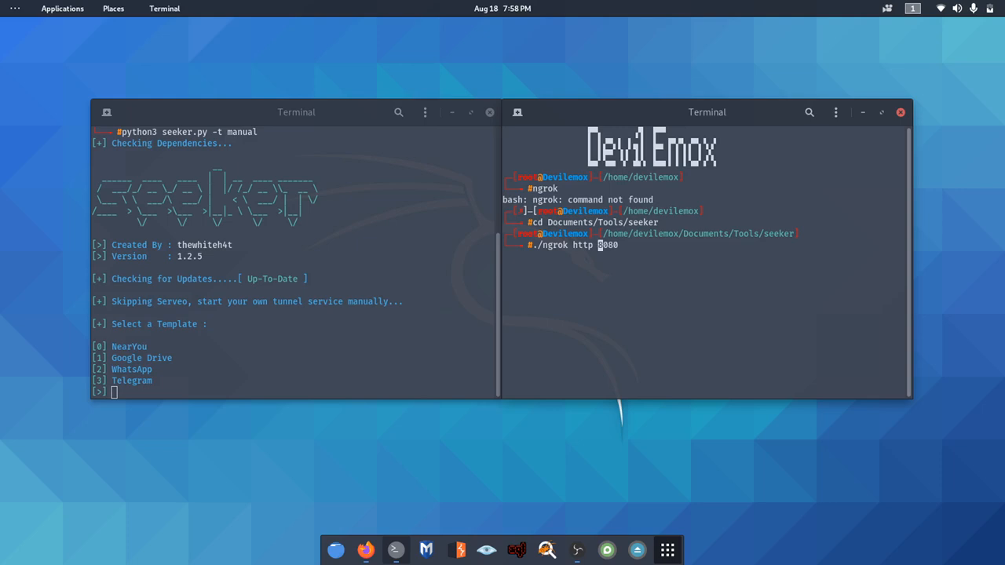
pyautogui.press('Return')
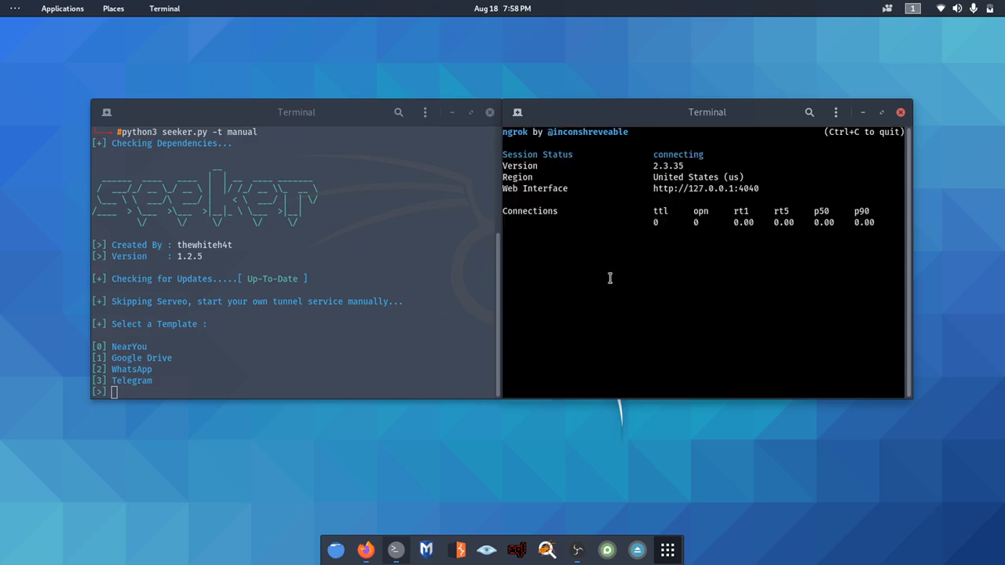
pyautogui.write('2')
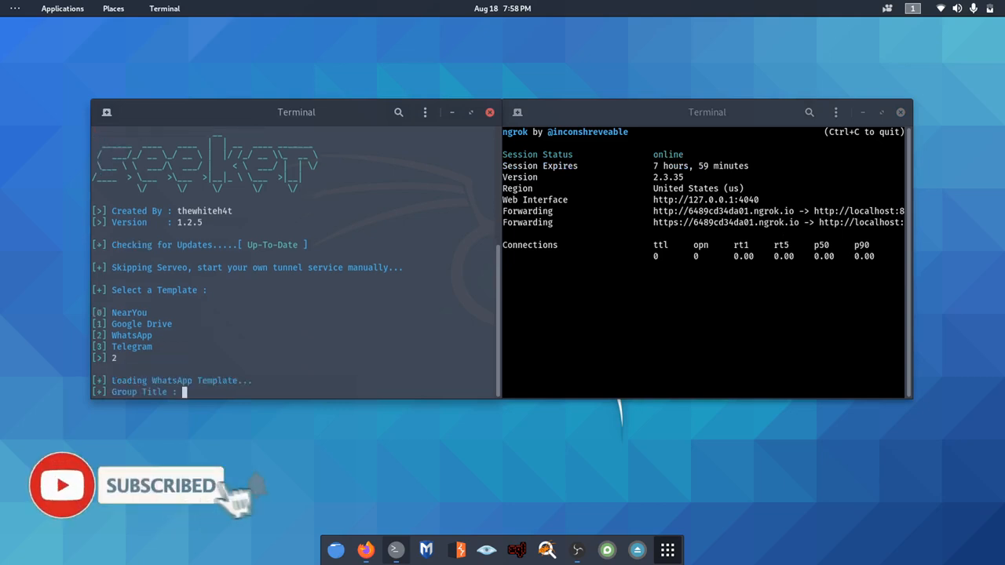
# Enter DevilEmox as the group title and anime.jpg as the group image
pyautogui.write('Devil')
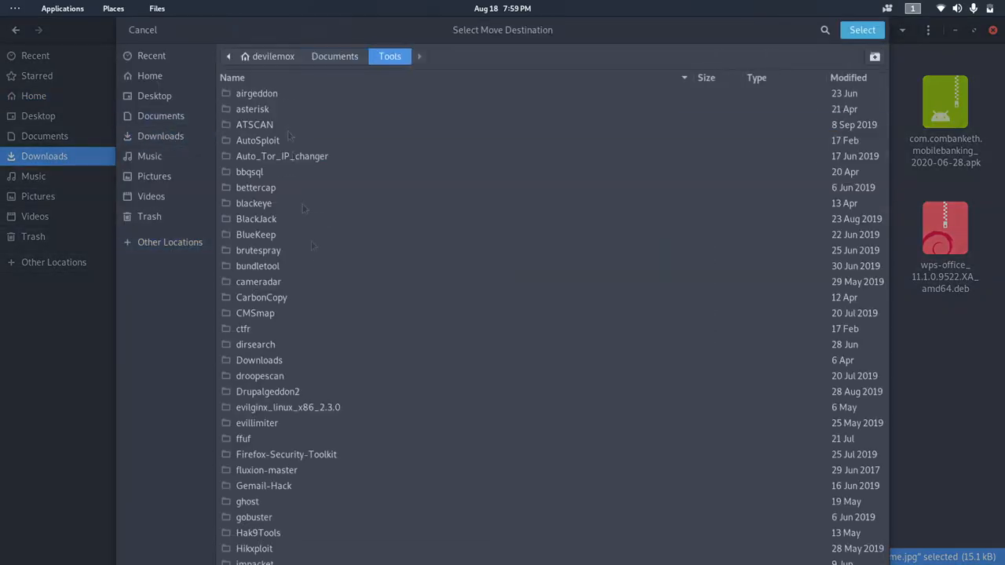
pyautogui.click(142, 29)
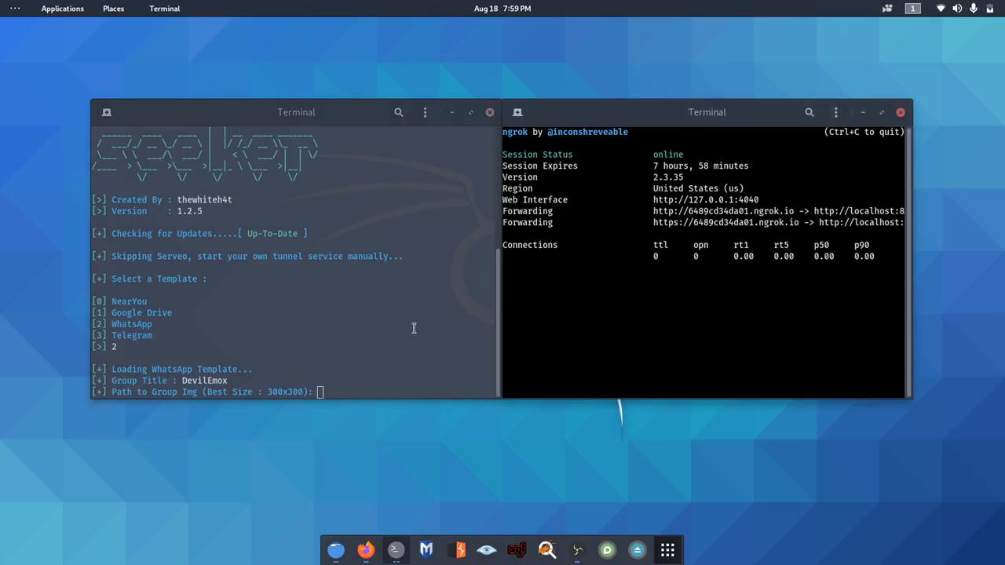
pyautogui.write('anime.')
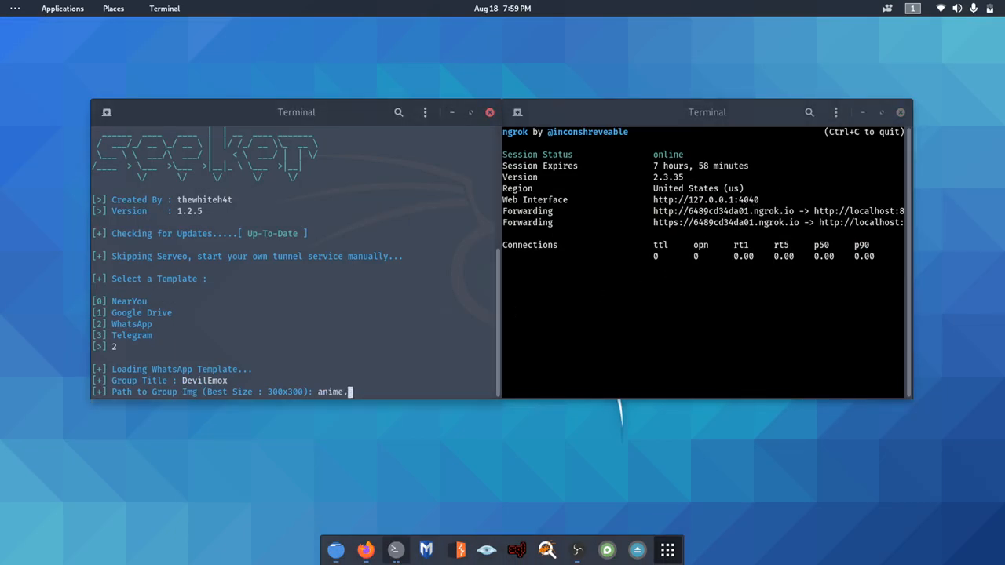
pyautogui.write('jpg')
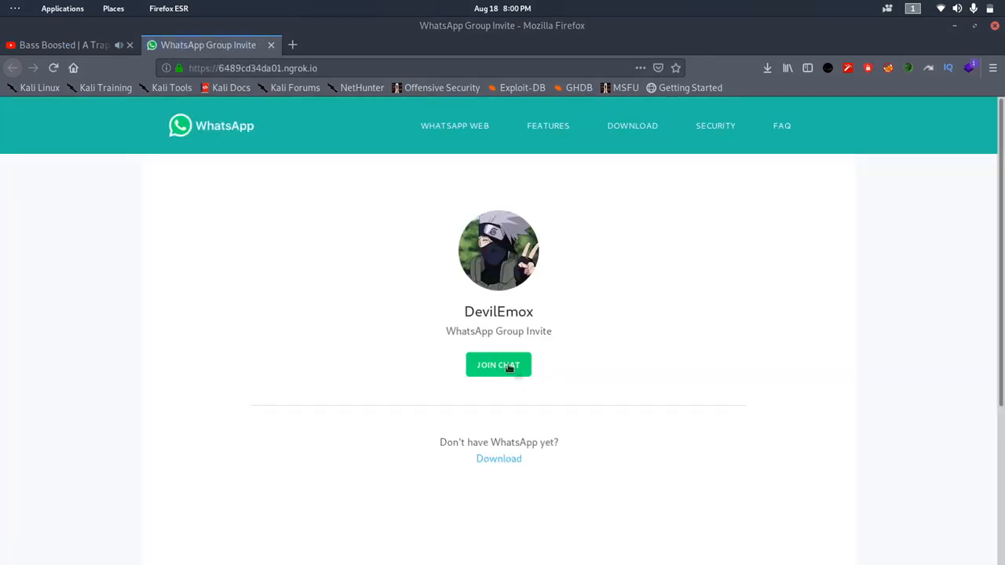
# Join the DevilEmox invite chat and allow the page location access
pyautogui.click(498, 364)
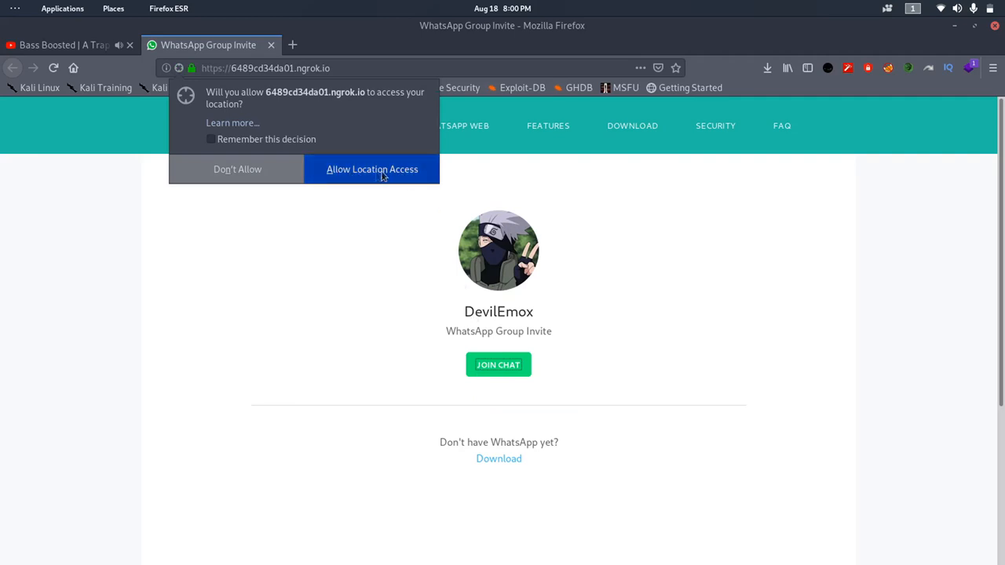
pyautogui.click(372, 168)
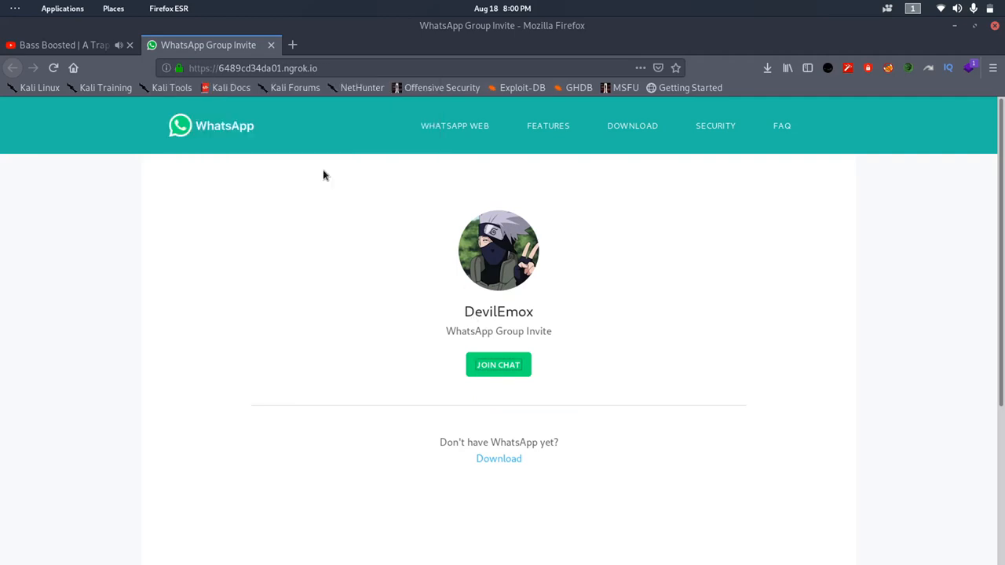
pyautogui.click(498, 364)
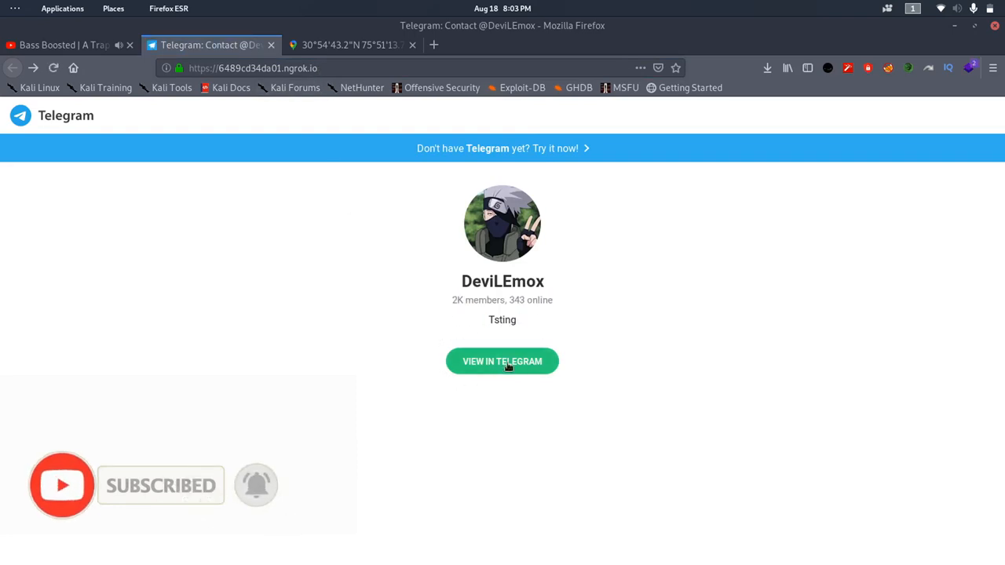
# Choose VIEW IN TELEGRAM on the DeviLEmox page and allow location access
pyautogui.click(502, 362)
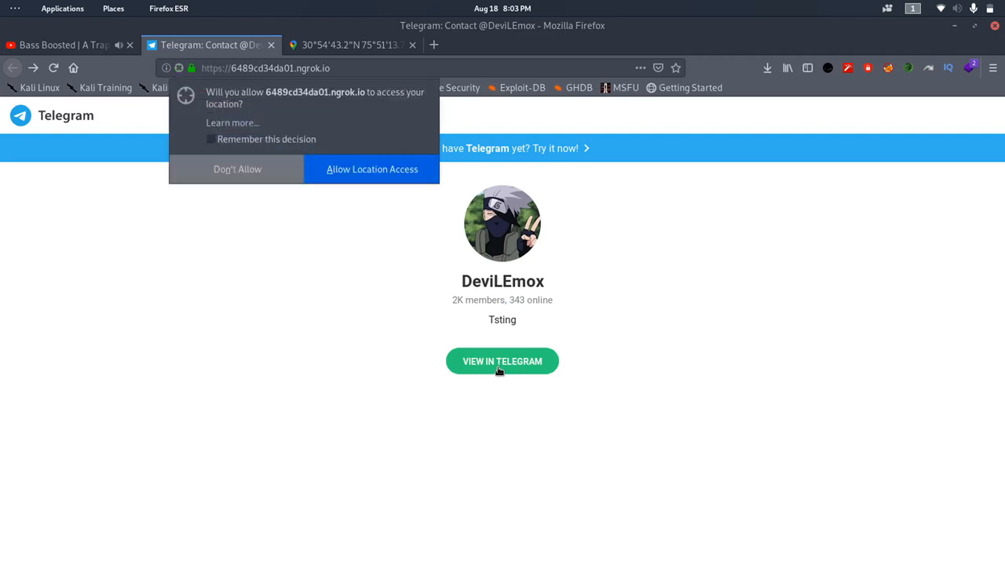
pyautogui.click(372, 169)
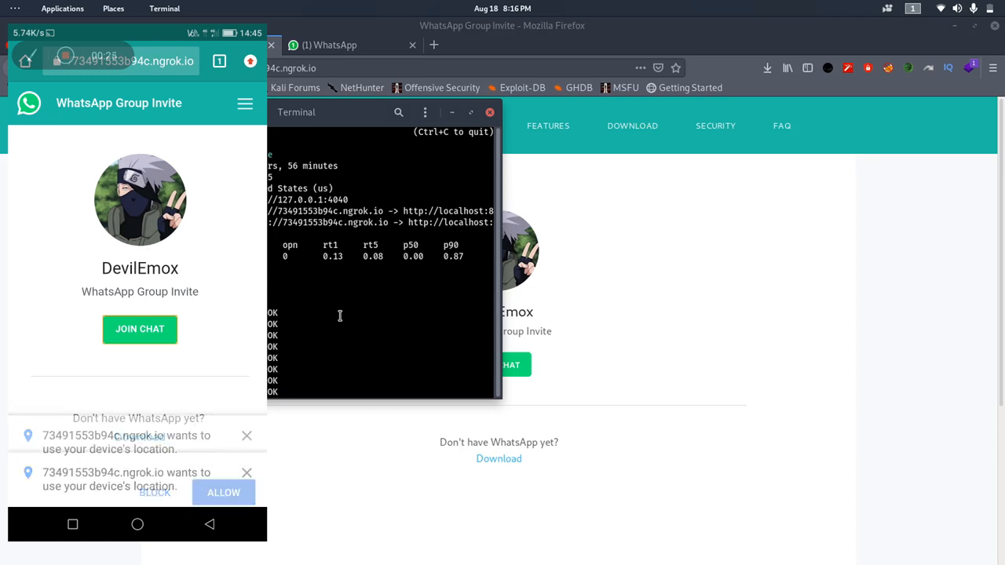
# Switch to the Seeker terminal to view coordinates 31.2920591, 77.417303
pyautogui.press('alt+Tab')
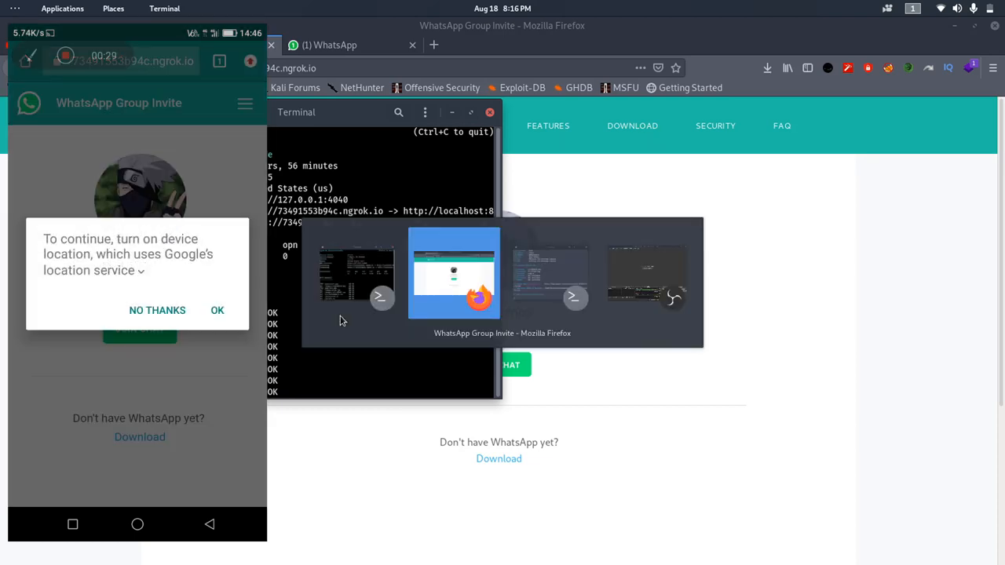
pyautogui.click(218, 310)
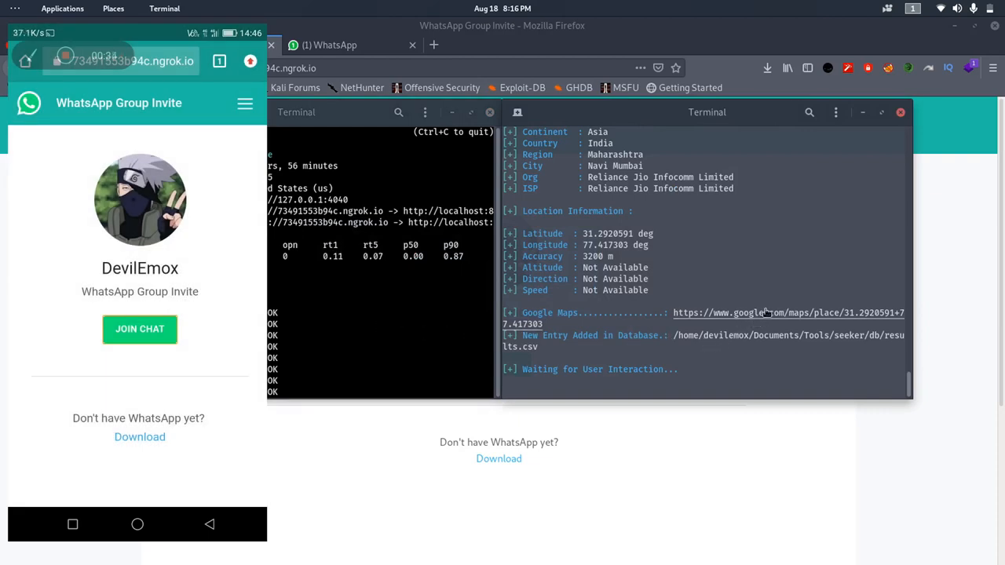
pyautogui.click(140, 329)
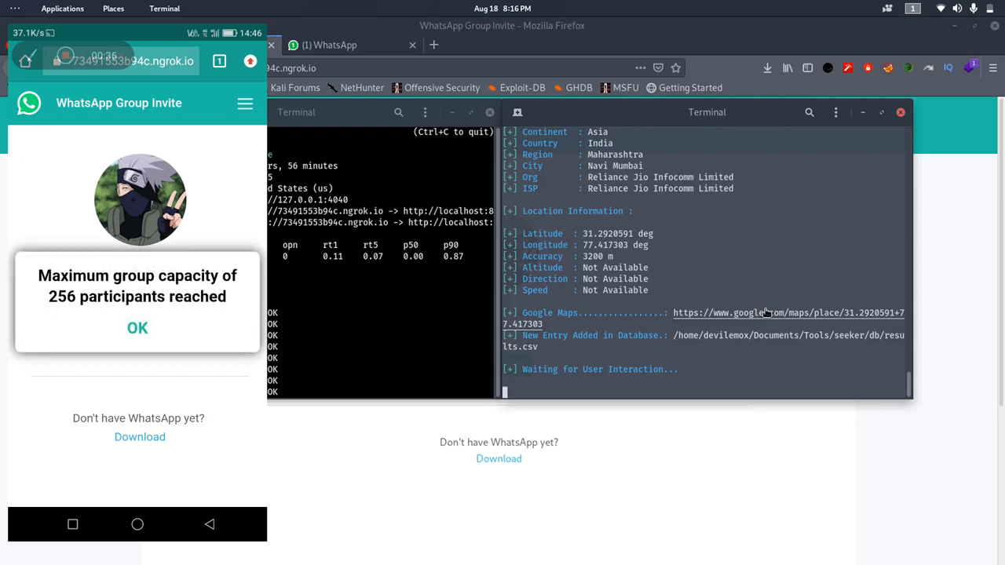